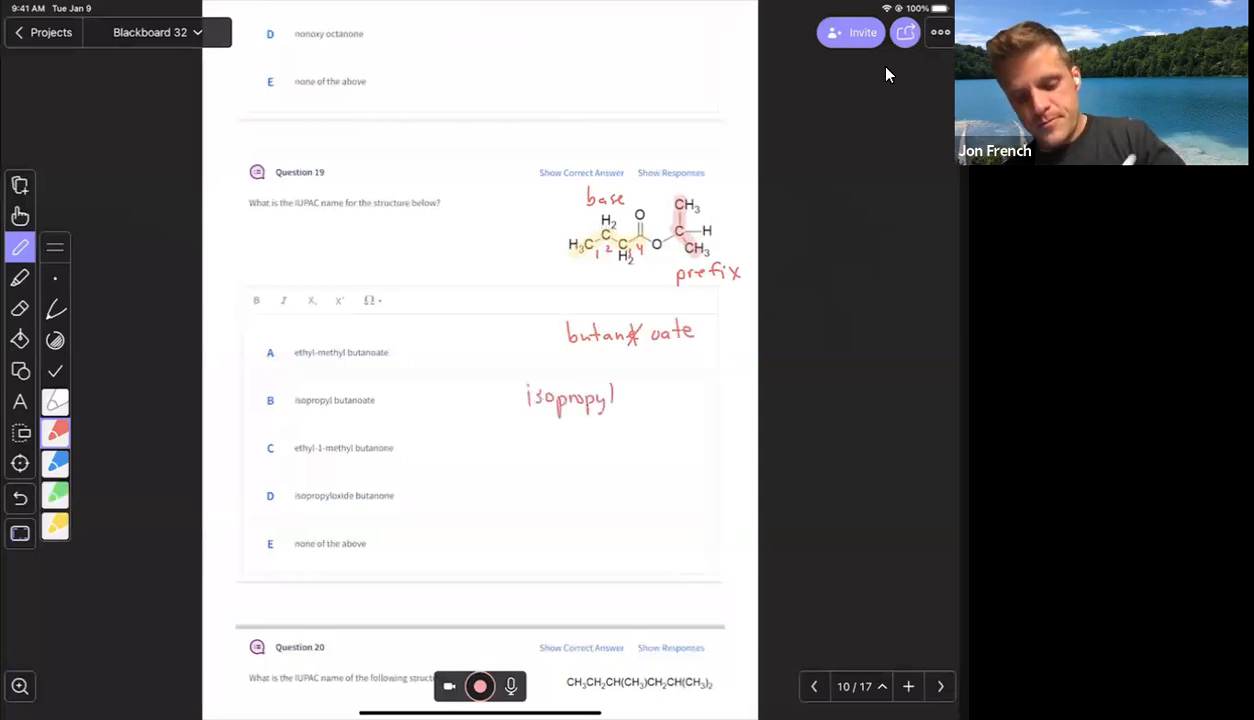
# Step: Finish writing 'isopropyl butanoate' and sketch the condensed ester chain beneath Question 19
pyautogui.write('but')
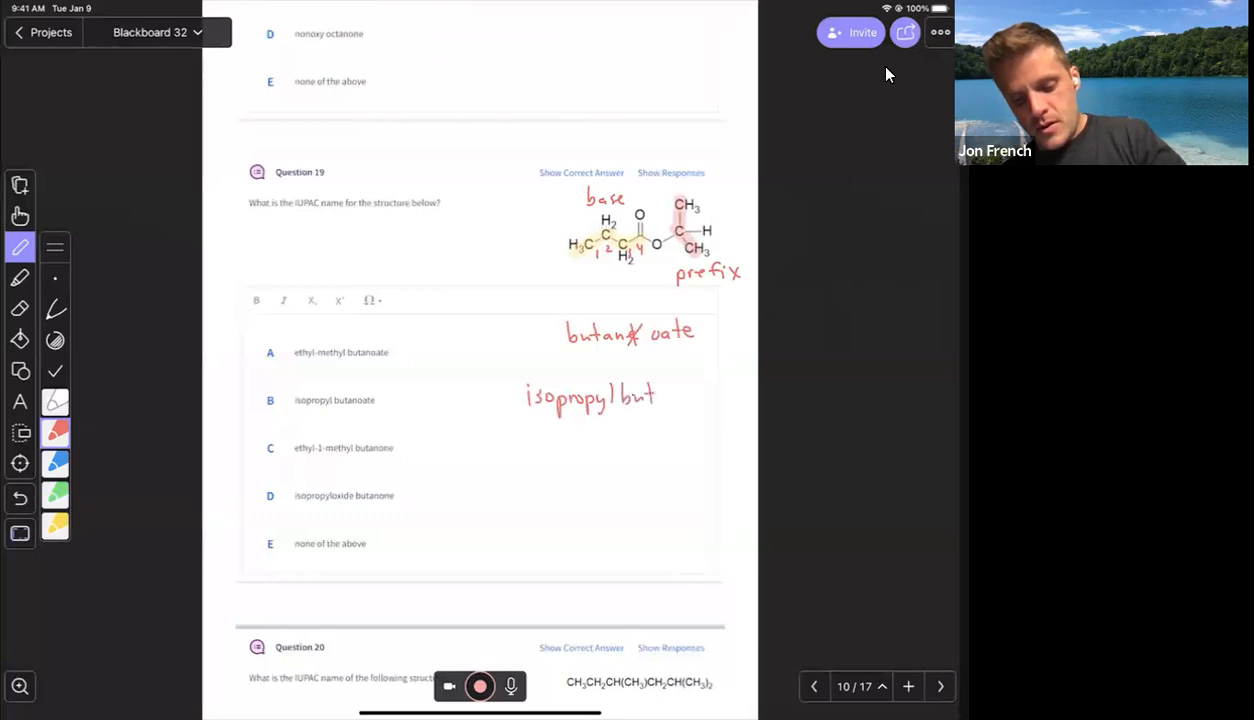
pyautogui.moveTo(656, 395); pyautogui.dragTo(700, 398)
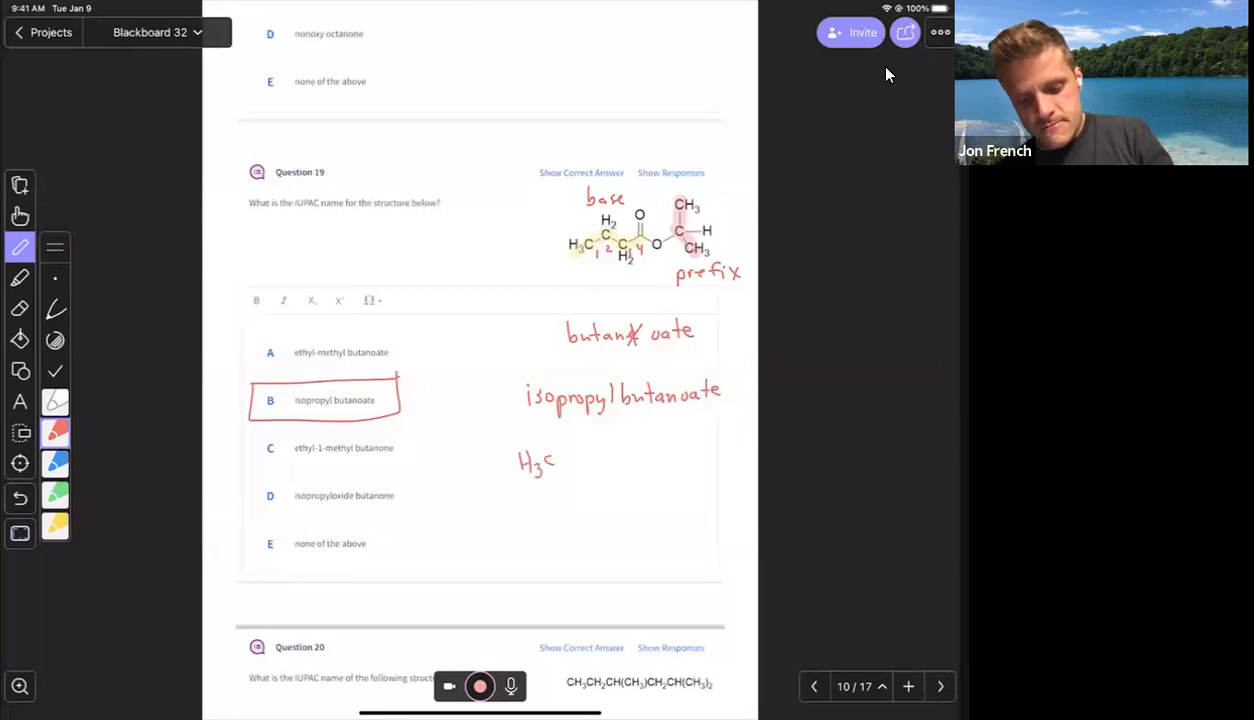
pyautogui.moveTo(548, 460); pyautogui.dragTo(583, 435)
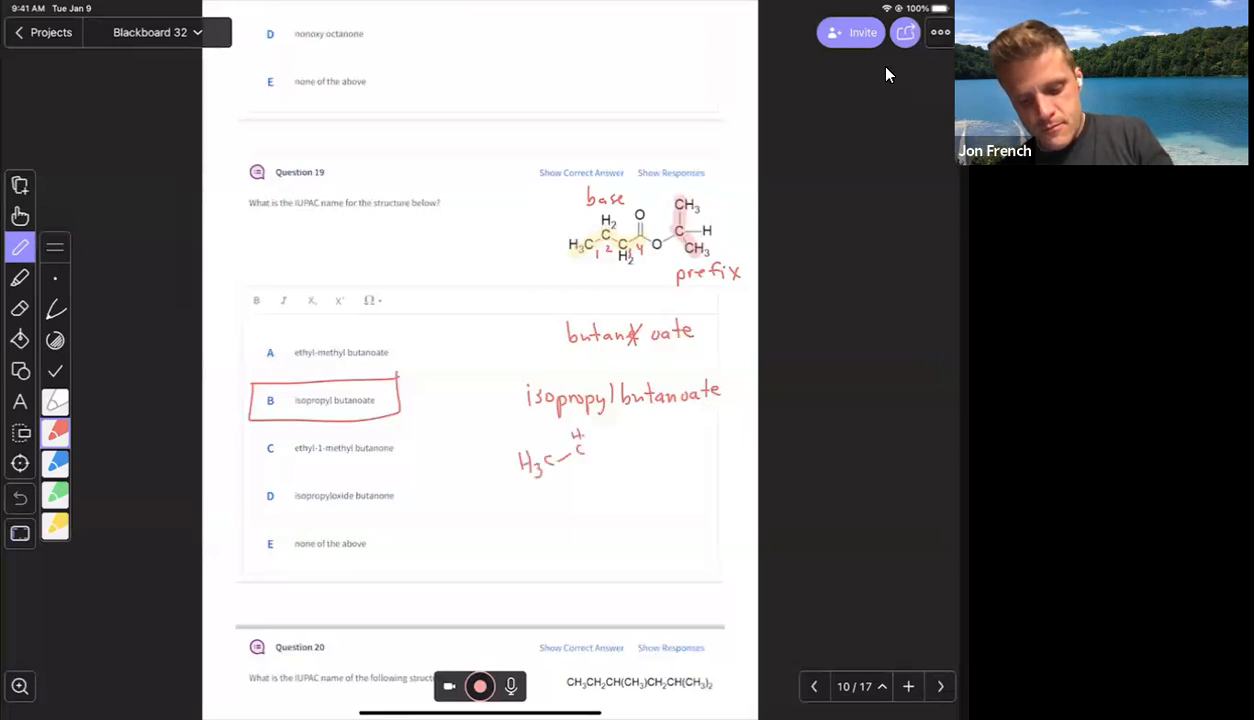
pyautogui.moveTo(580, 460); pyautogui.dragTo(620, 460)
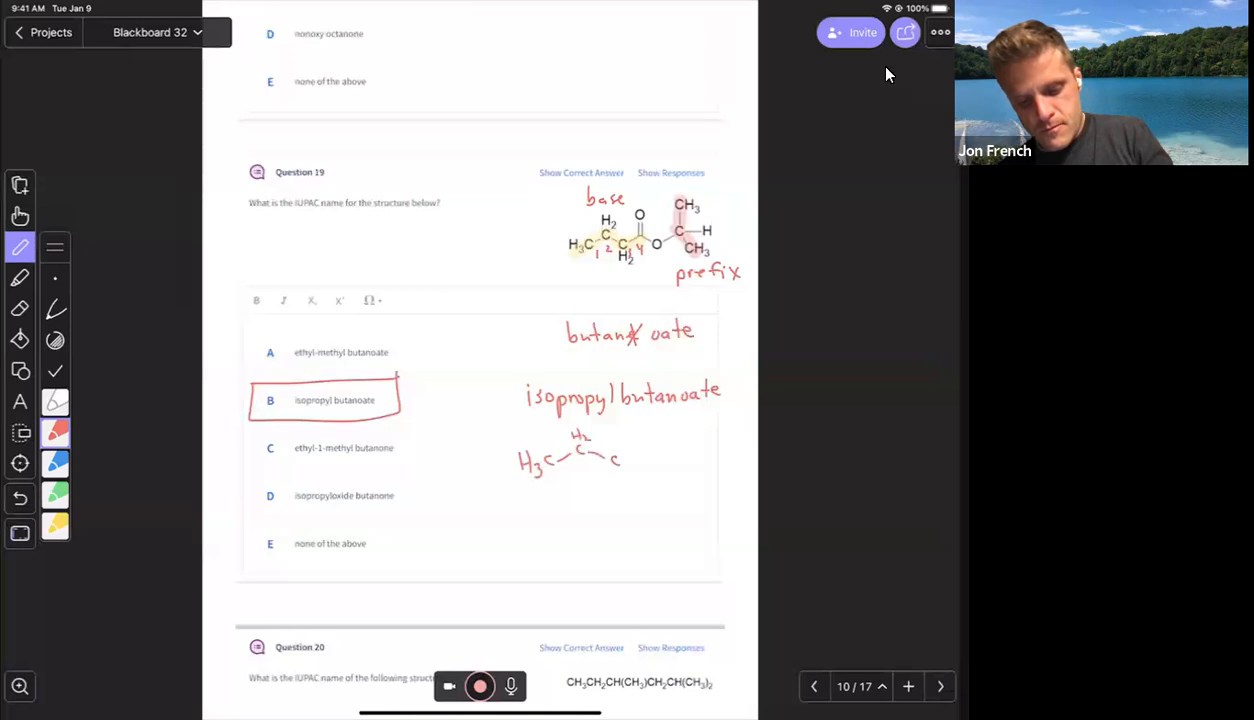
pyautogui.moveTo(625, 460); pyautogui.dragTo(650, 475)
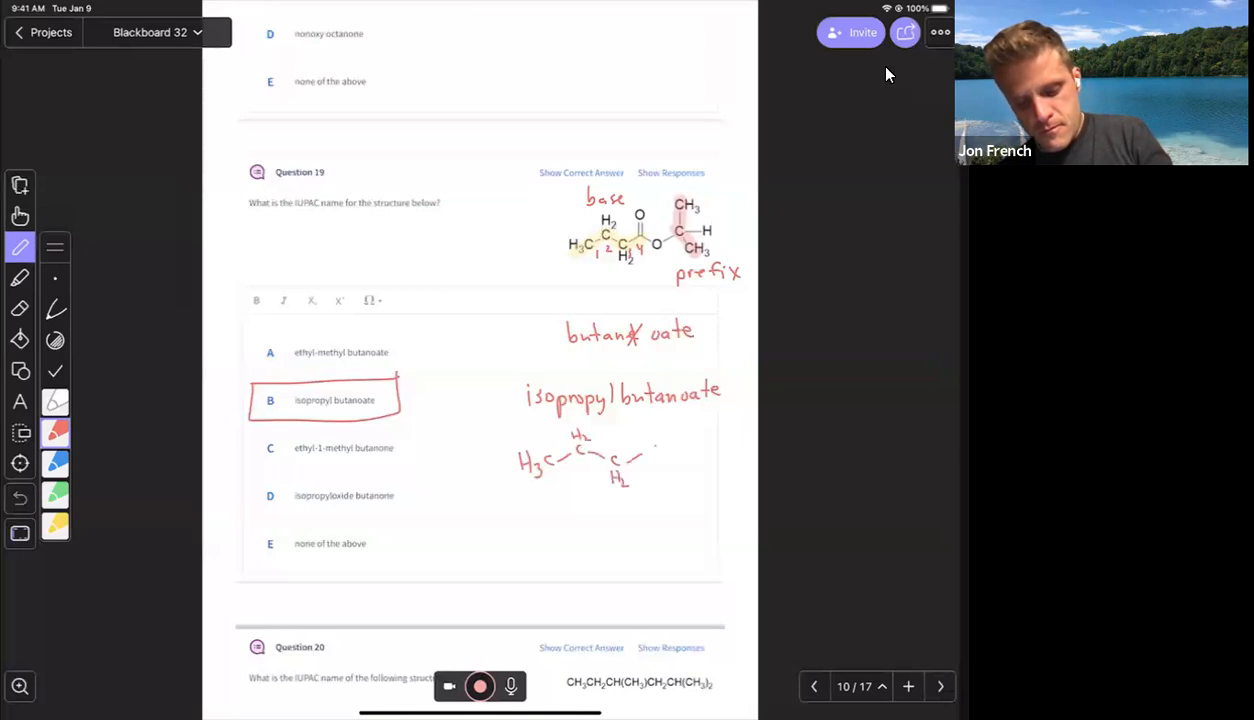
pyautogui.moveTo(645, 455); pyautogui.dragTo(695, 460)
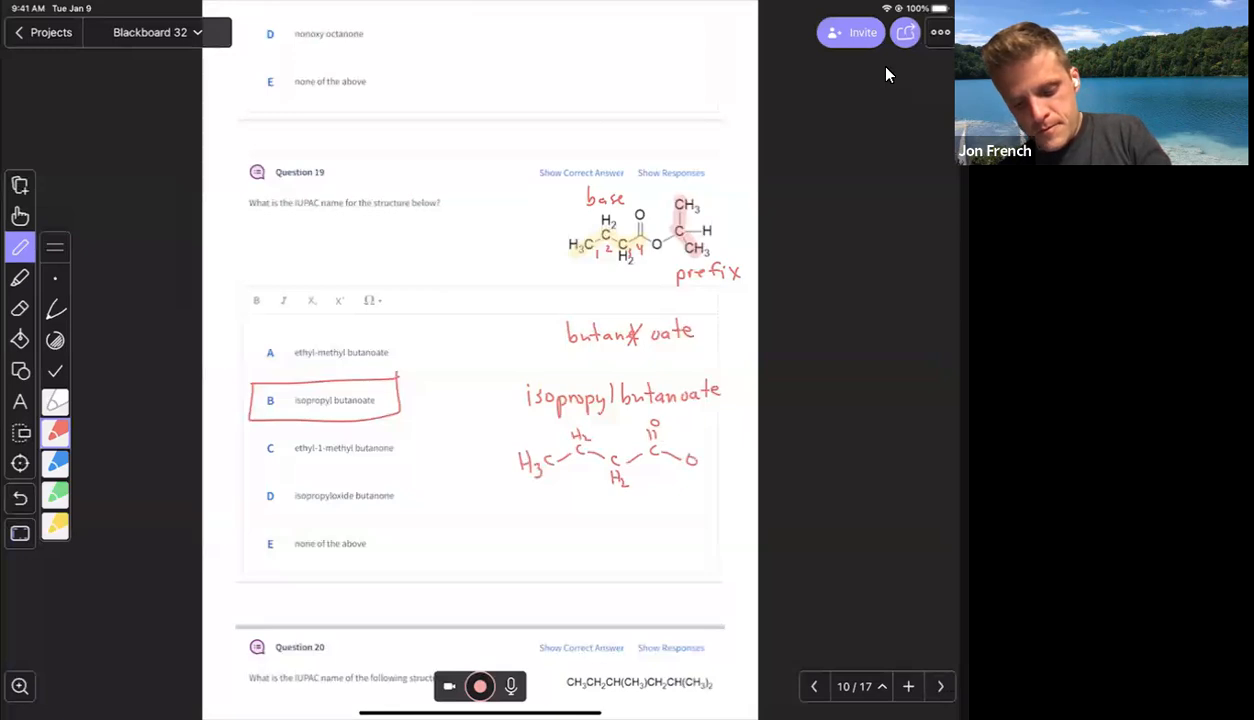
pyautogui.moveTo(700, 458); pyautogui.dragTo(745, 452)
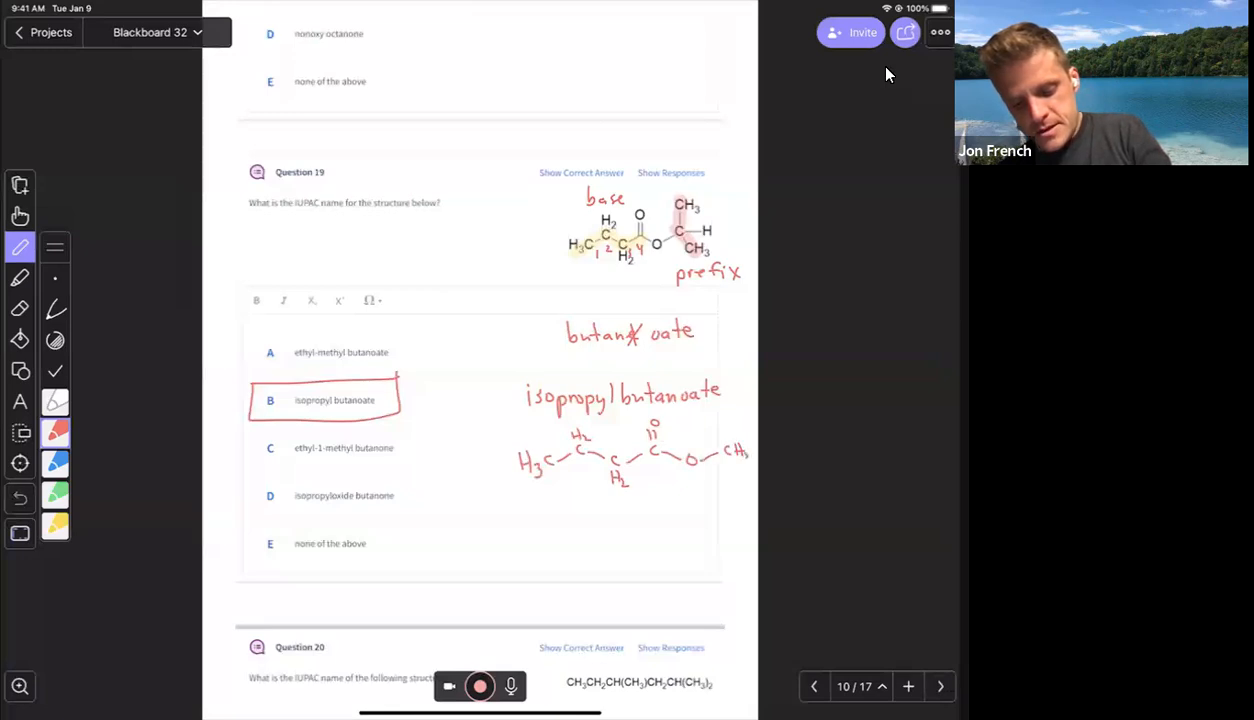
pyautogui.moveTo(745, 460); pyautogui.dragTo(805, 468)
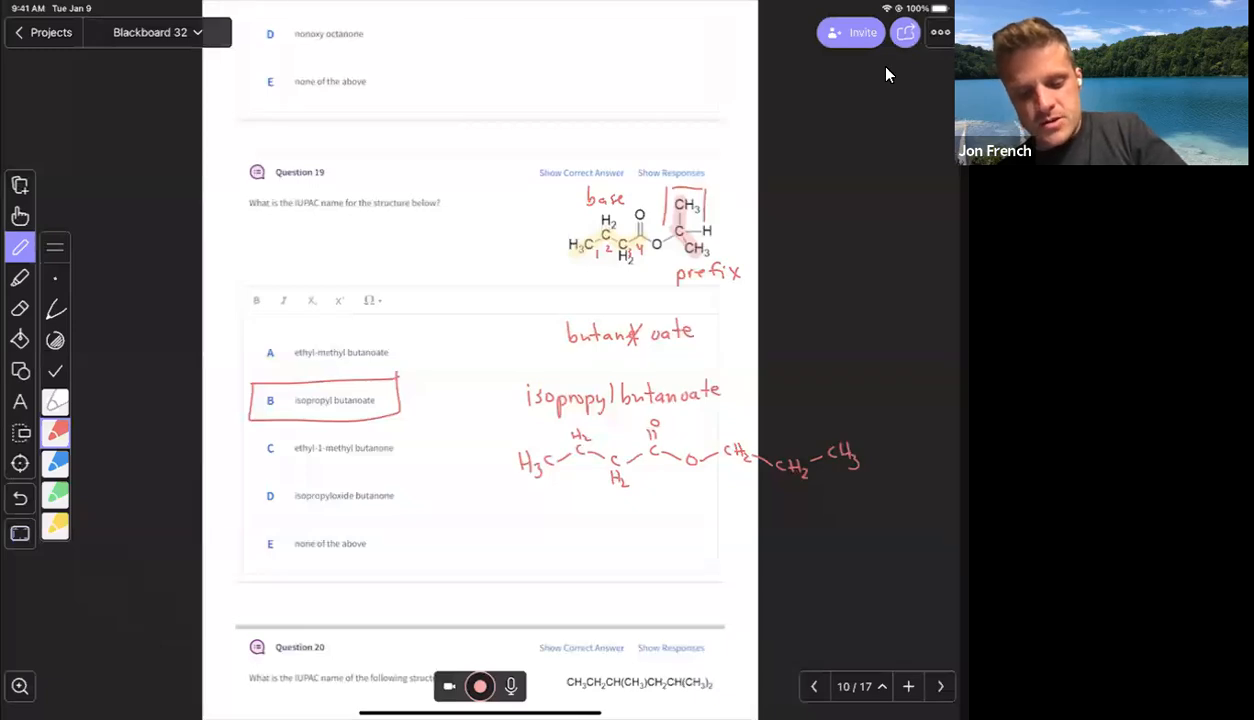
# Step: Swipe forward to page 12, which shows Question 22 on ethoxypentane
pyautogui.moveTo(475, 270); pyautogui.dragTo(535, 210)
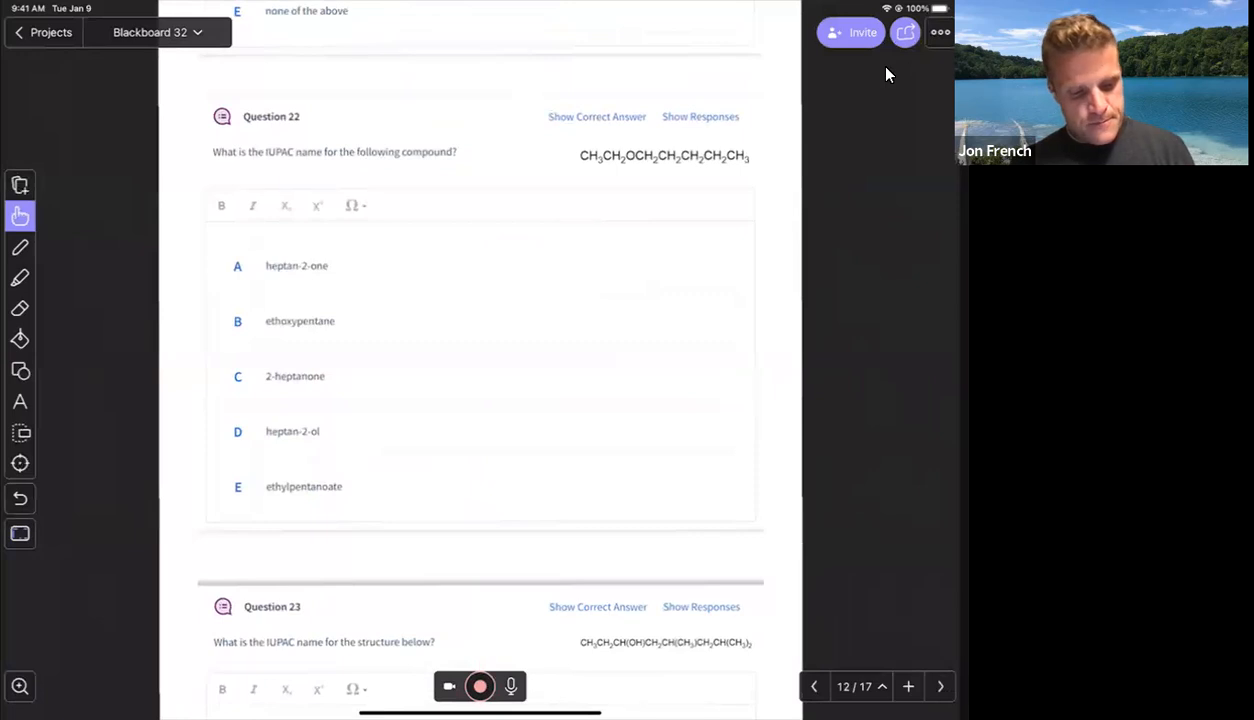
# Step: With the pen, draw the carbon chain with OH, CH3 branches and hydrogens below Question 22
pyautogui.click(20, 247)
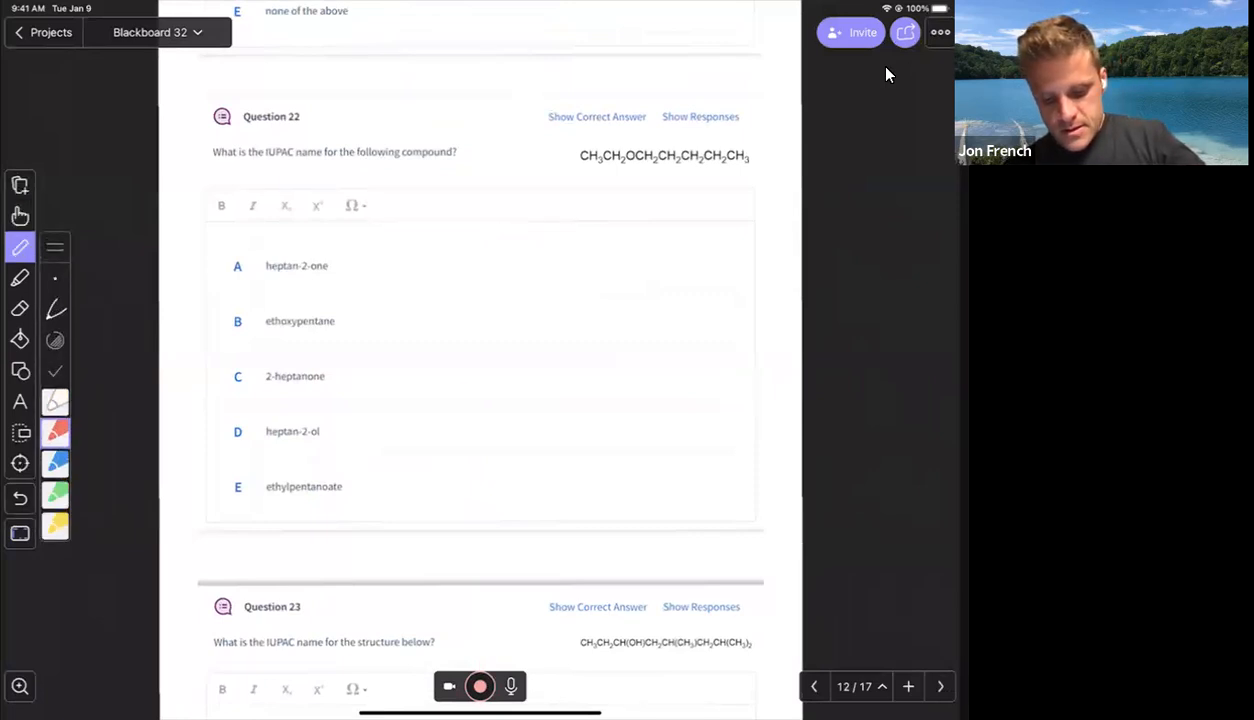
pyautogui.moveTo(455, 393); pyautogui.dragTo(515, 393)
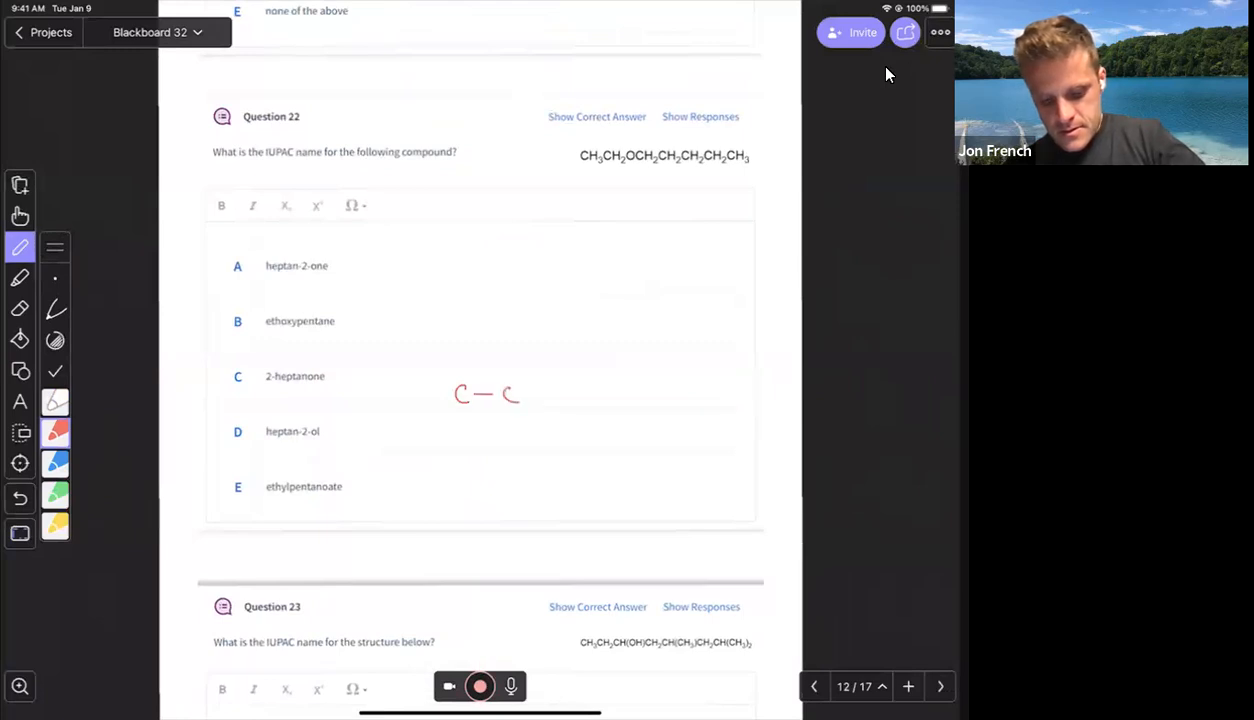
pyautogui.moveTo(520, 393); pyautogui.dragTo(570, 390)
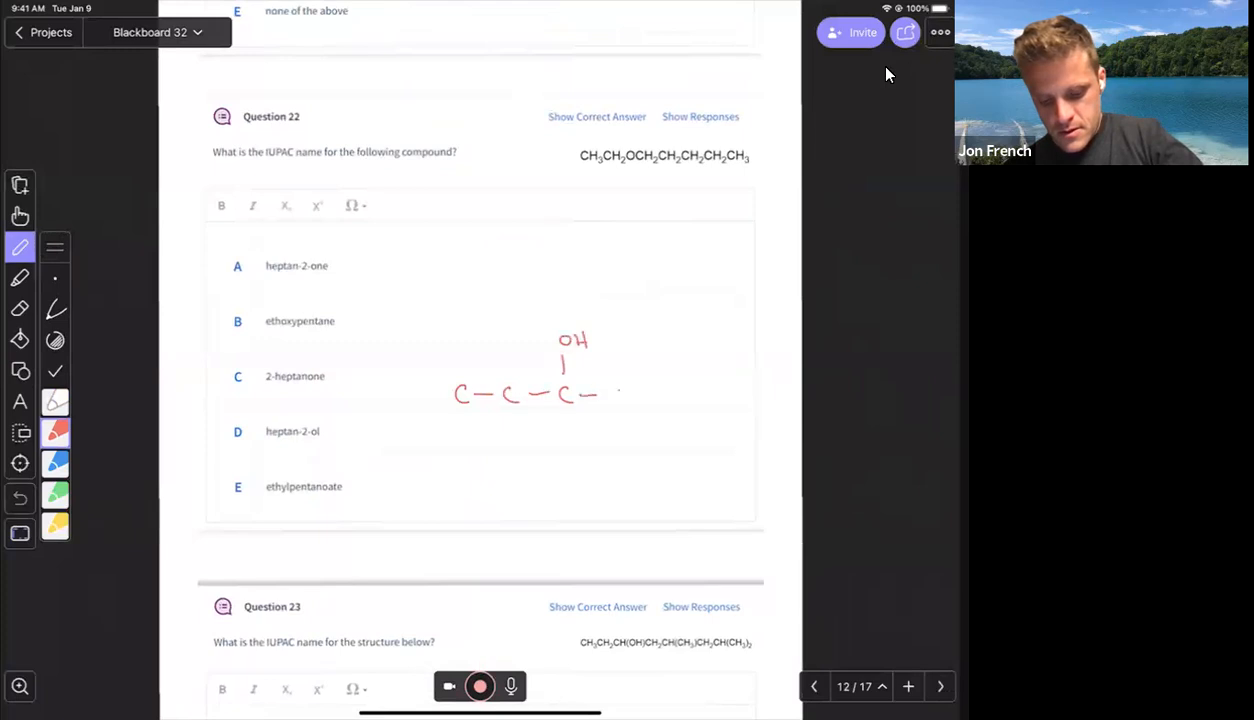
pyautogui.moveTo(605, 392); pyautogui.dragTo(675, 392)
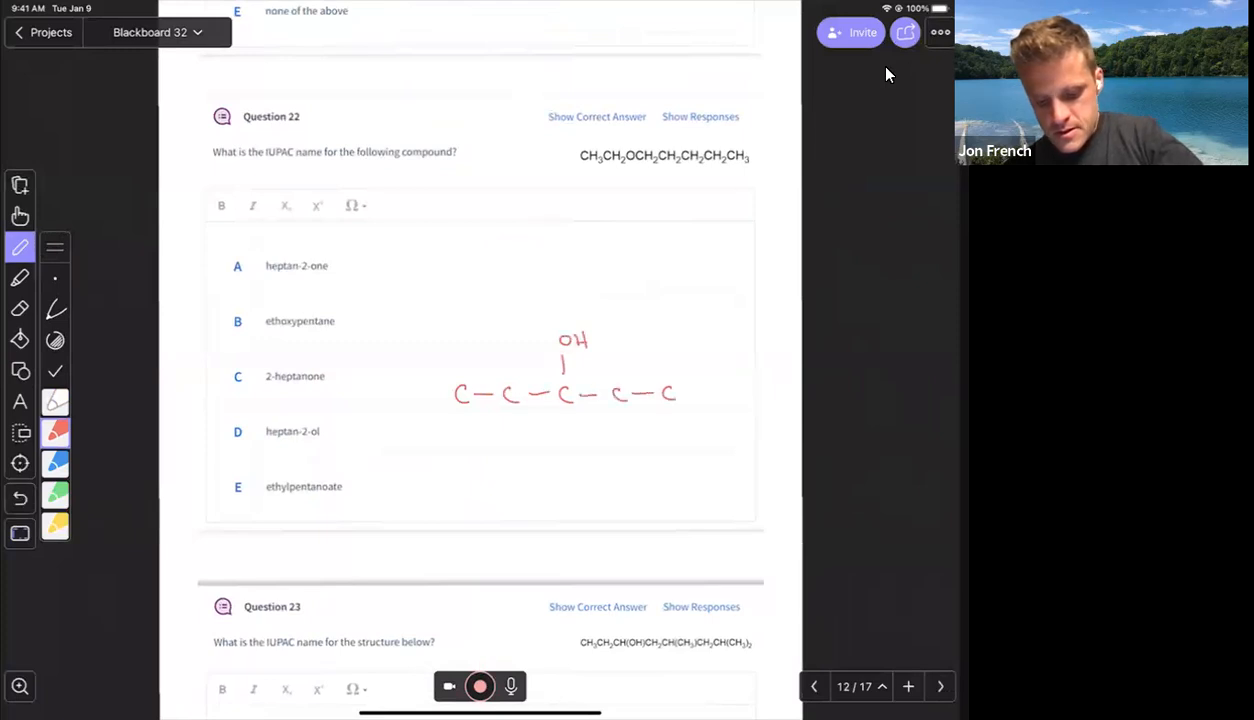
pyautogui.moveTo(660, 330); pyautogui.dragTo(670, 375)
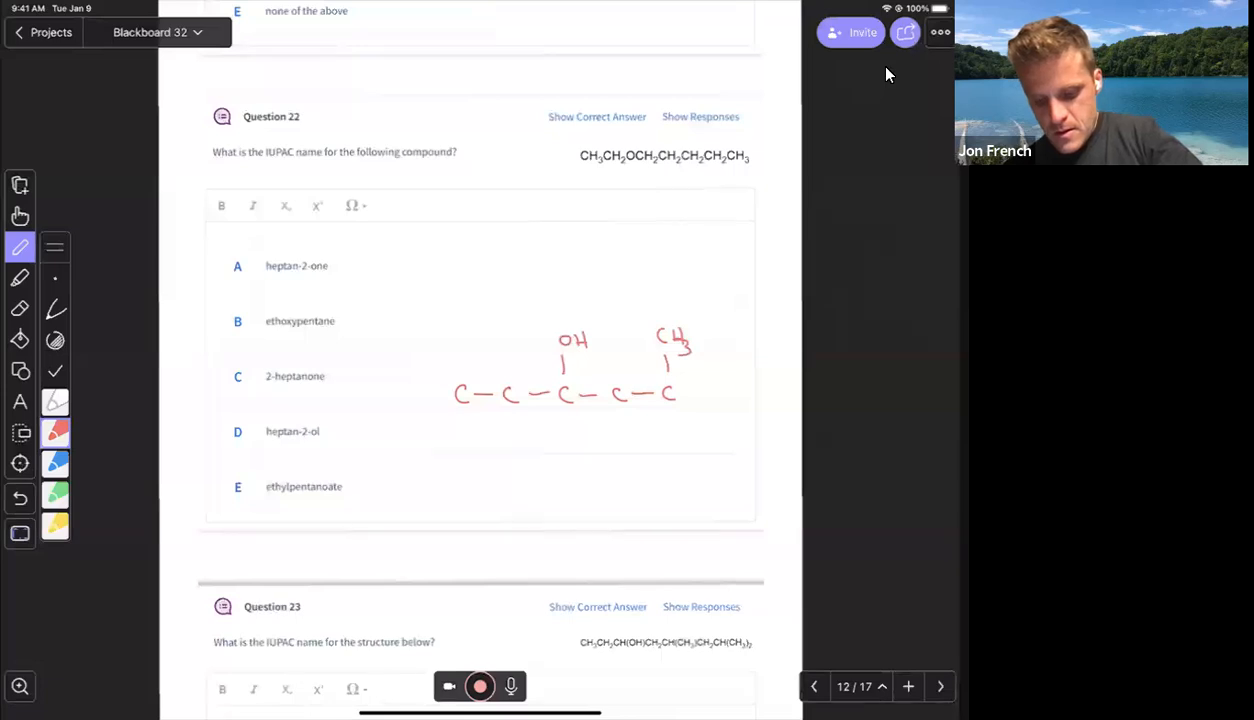
pyautogui.moveTo(680, 392); pyautogui.dragTo(775, 392)
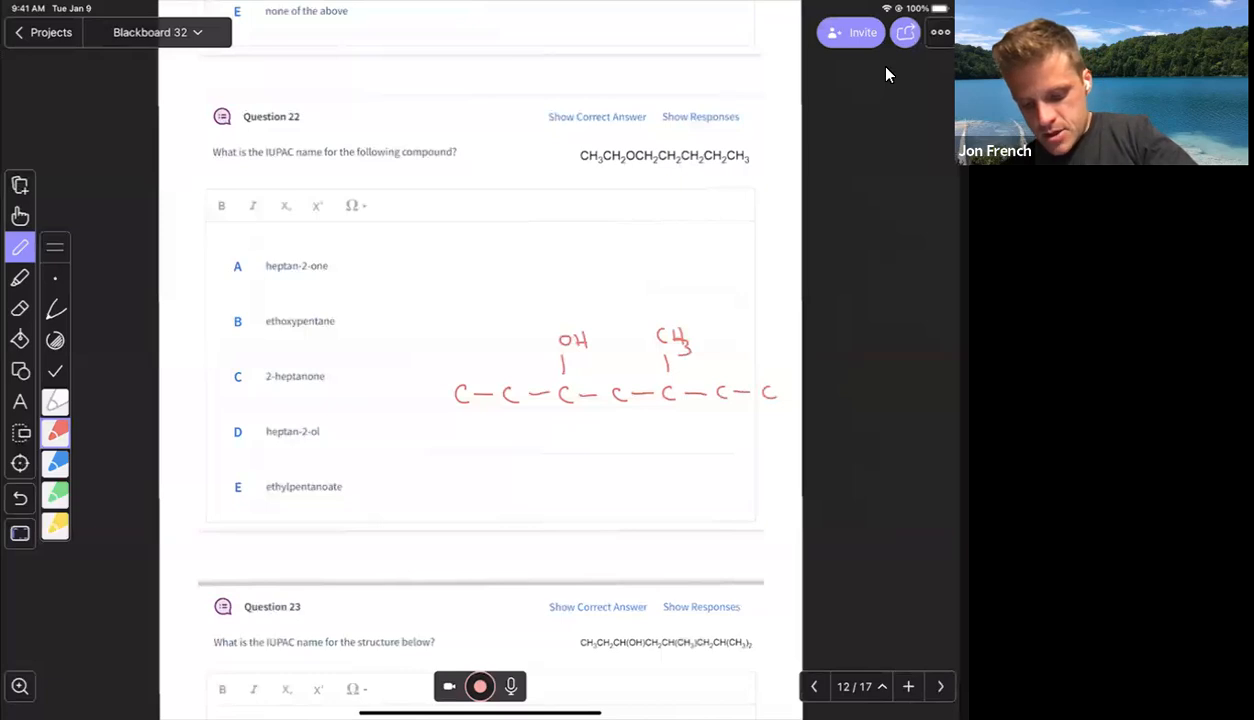
pyautogui.moveTo(770, 340); pyautogui.dragTo(770, 385)
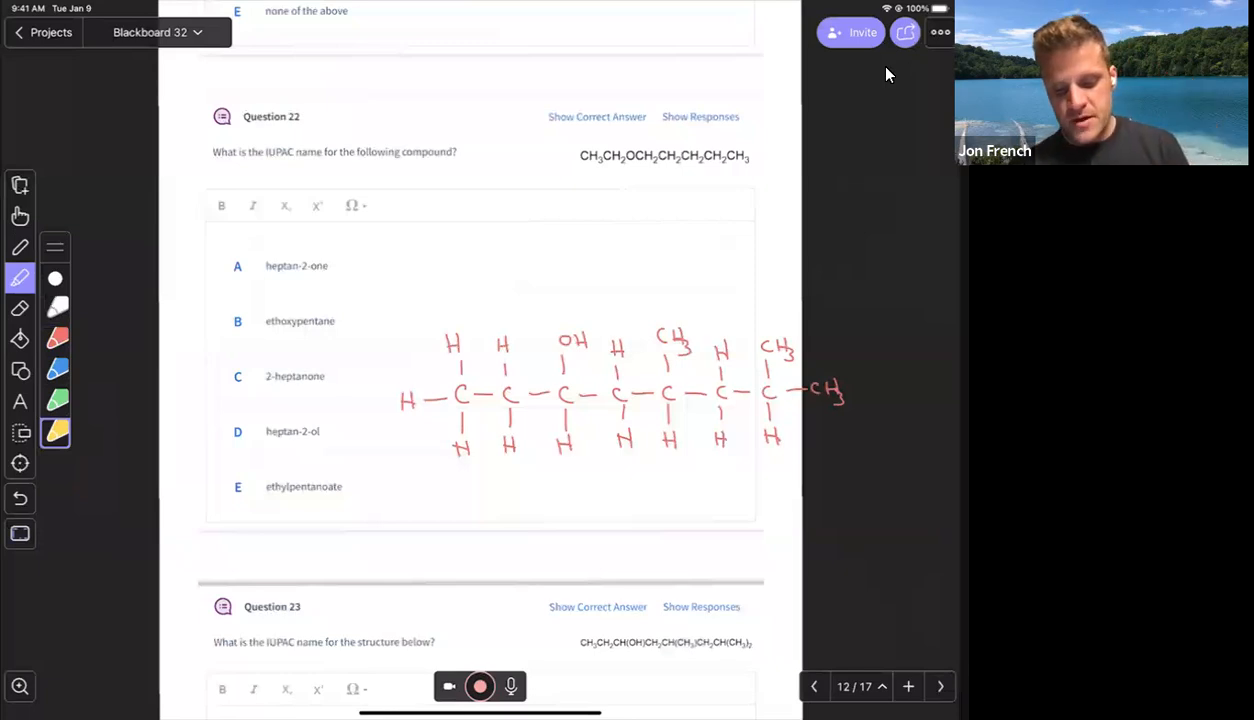
# Step: Highlight and number the eight-carbon main chain, then handwrite 'octan'
pyautogui.moveTo(450, 393); pyautogui.dragTo(825, 393)
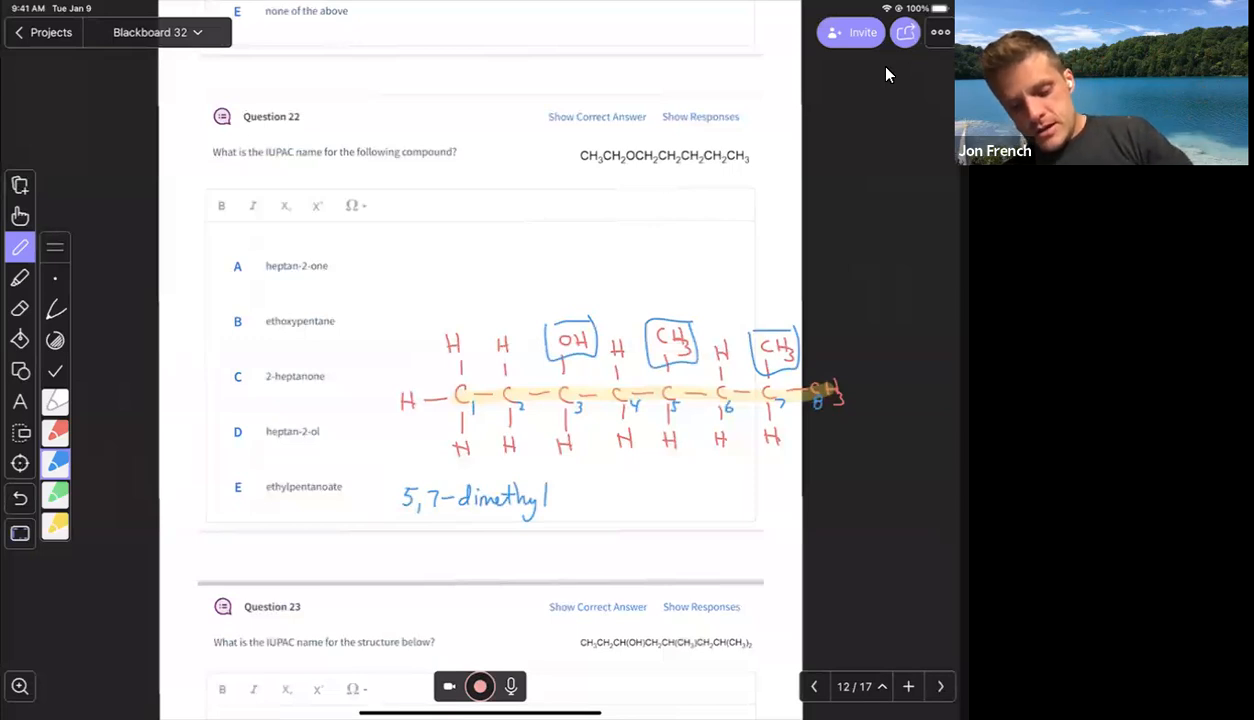
pyautogui.write('octan')
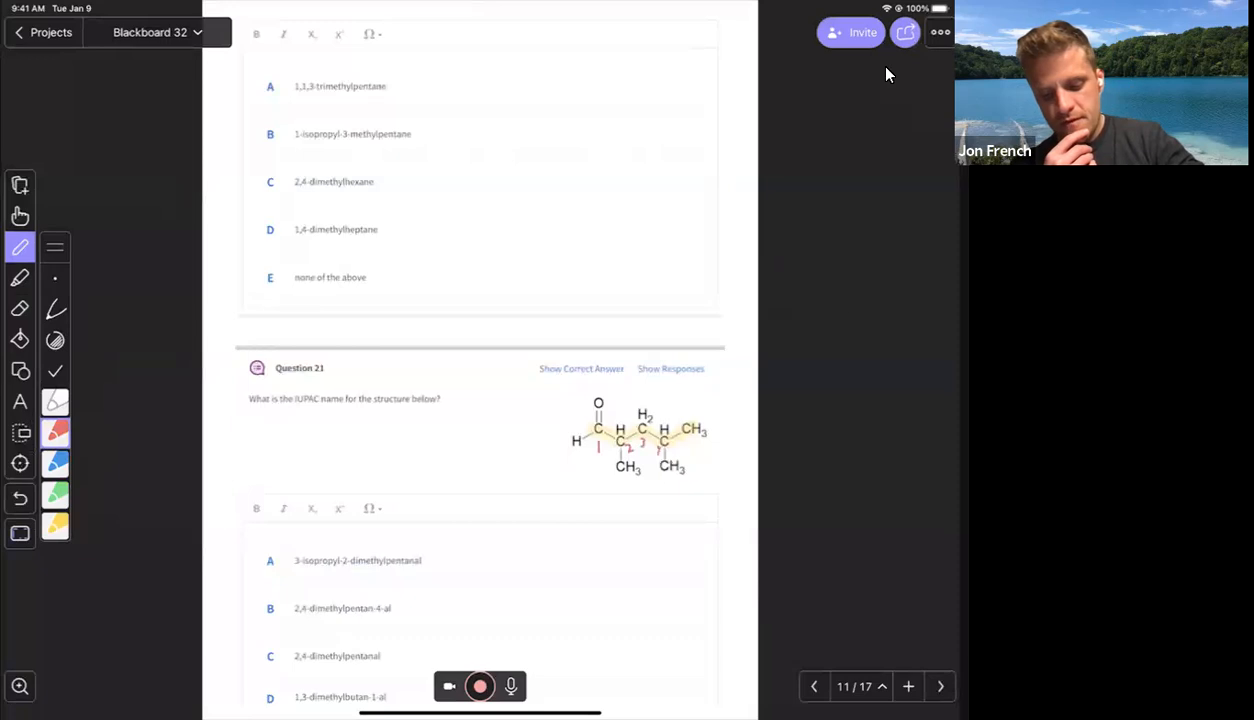
# Step: Circle both CH3 branches and handwrite '2,4-dimethylpent-1-al' beside Question 21's choices
pyautogui.moveTo(610, 460); pyautogui.dragTo(640, 470)
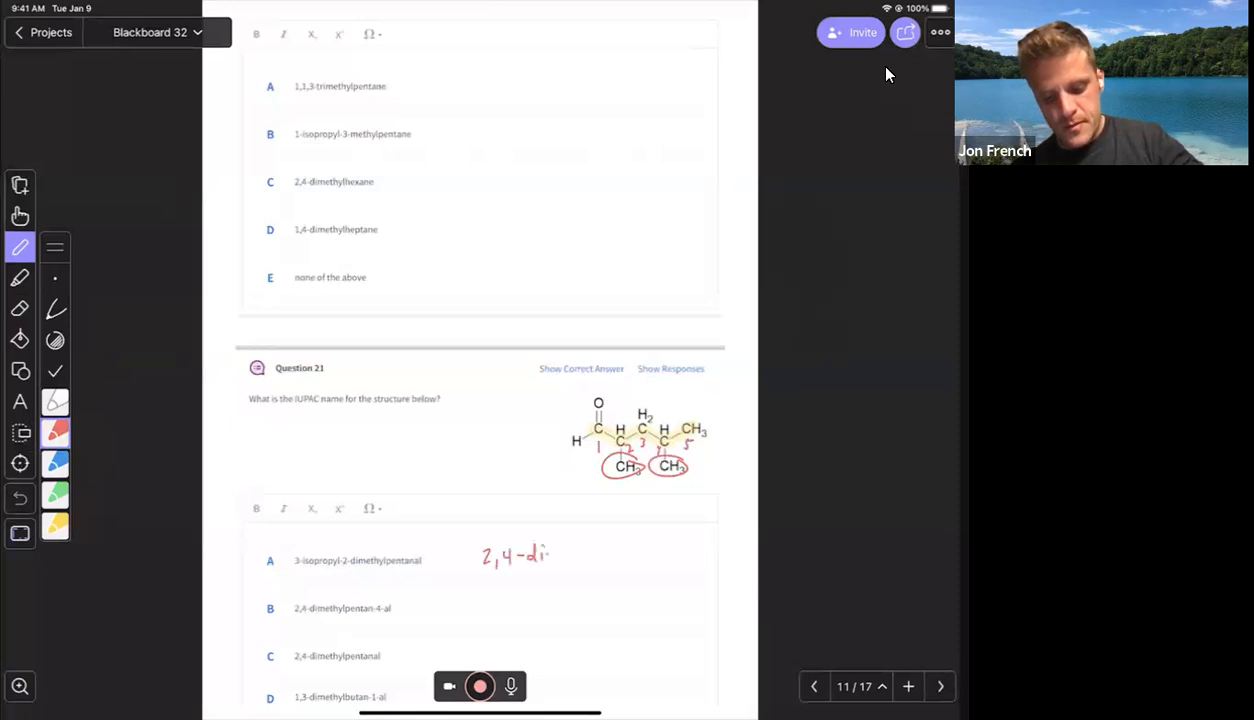
pyautogui.write('methyl')
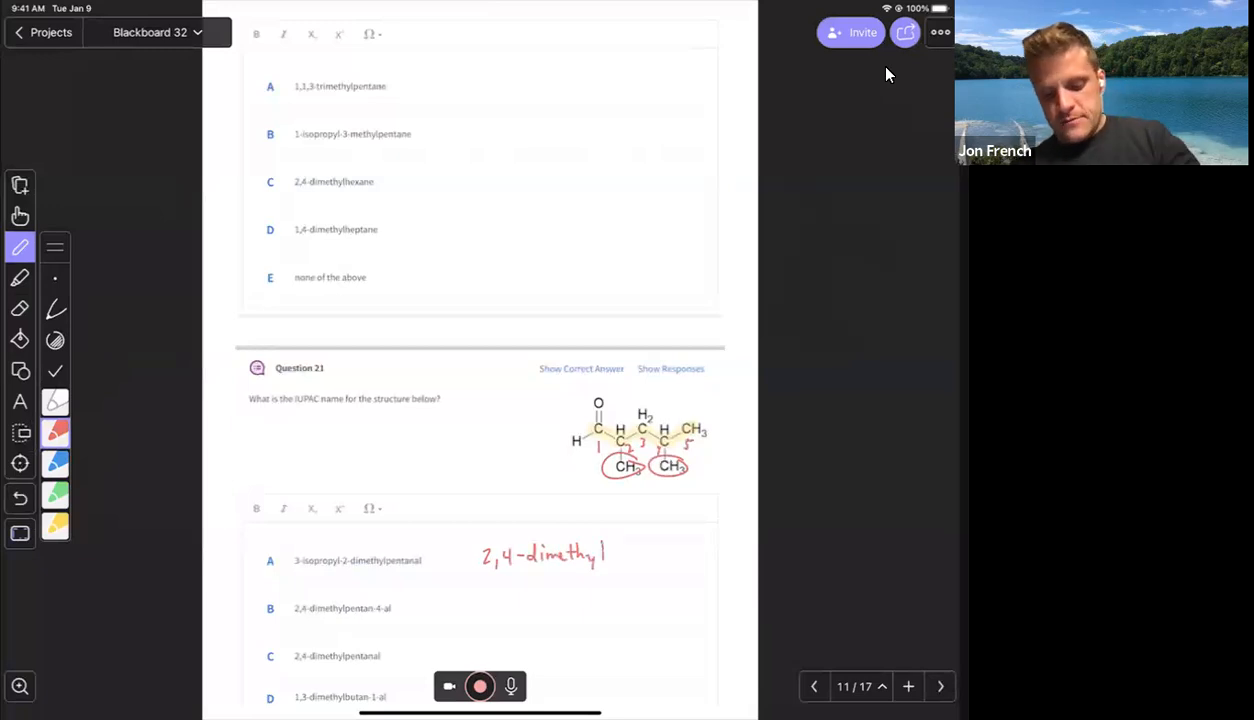
pyautogui.write('pen')
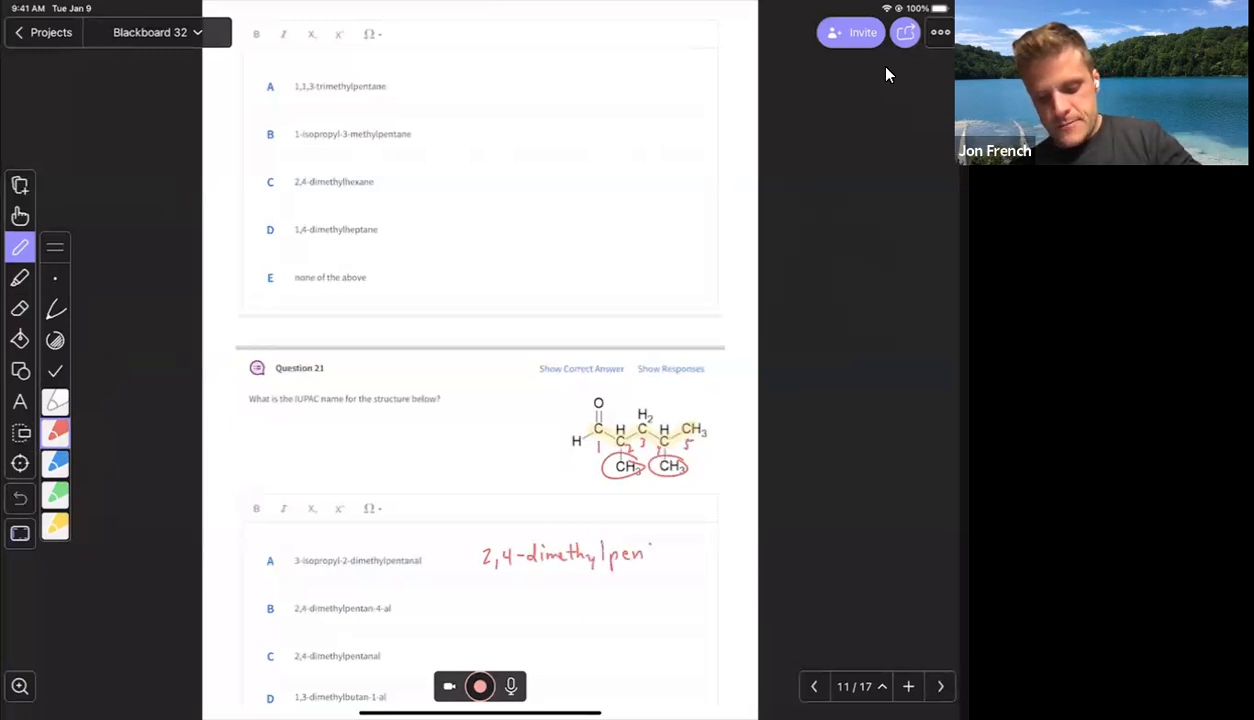
pyautogui.write('t-1')
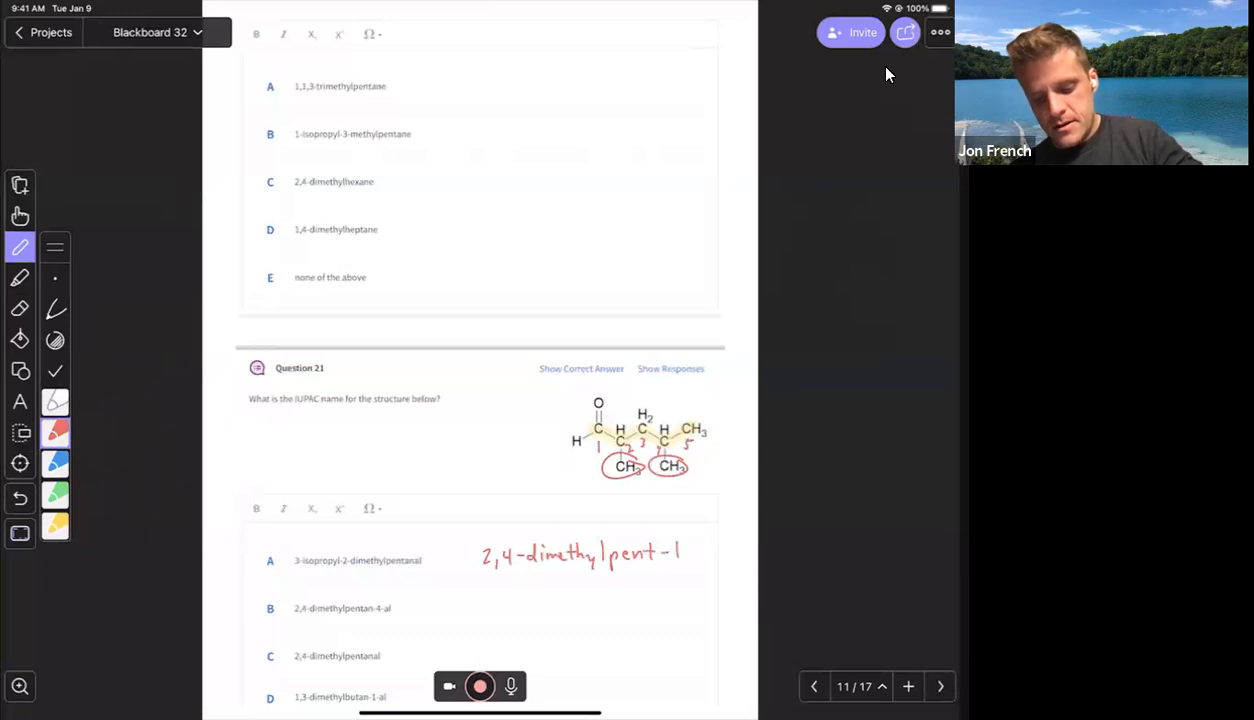
pyautogui.write('-al')
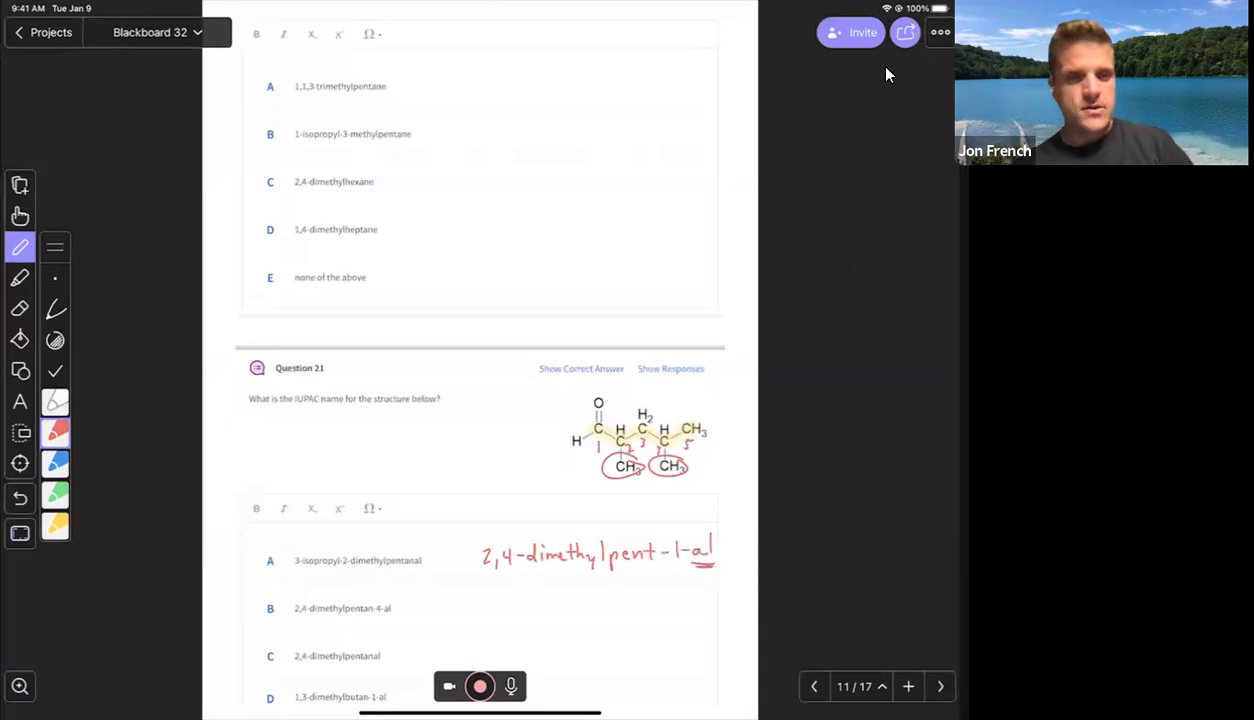